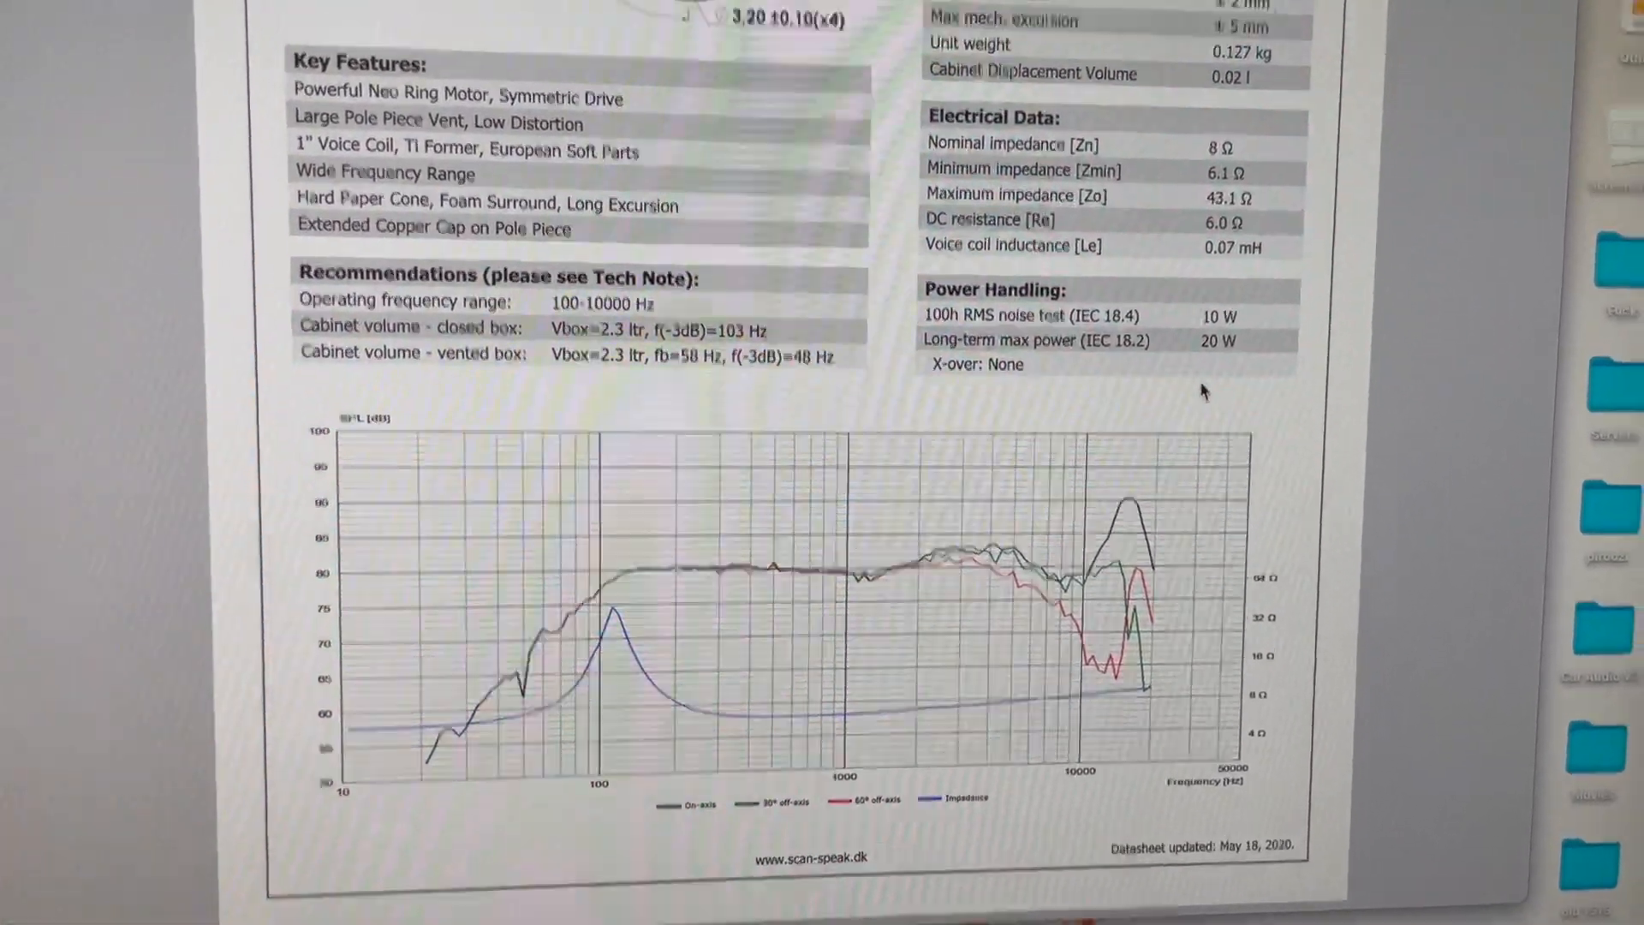
pyautogui.scroll(3)
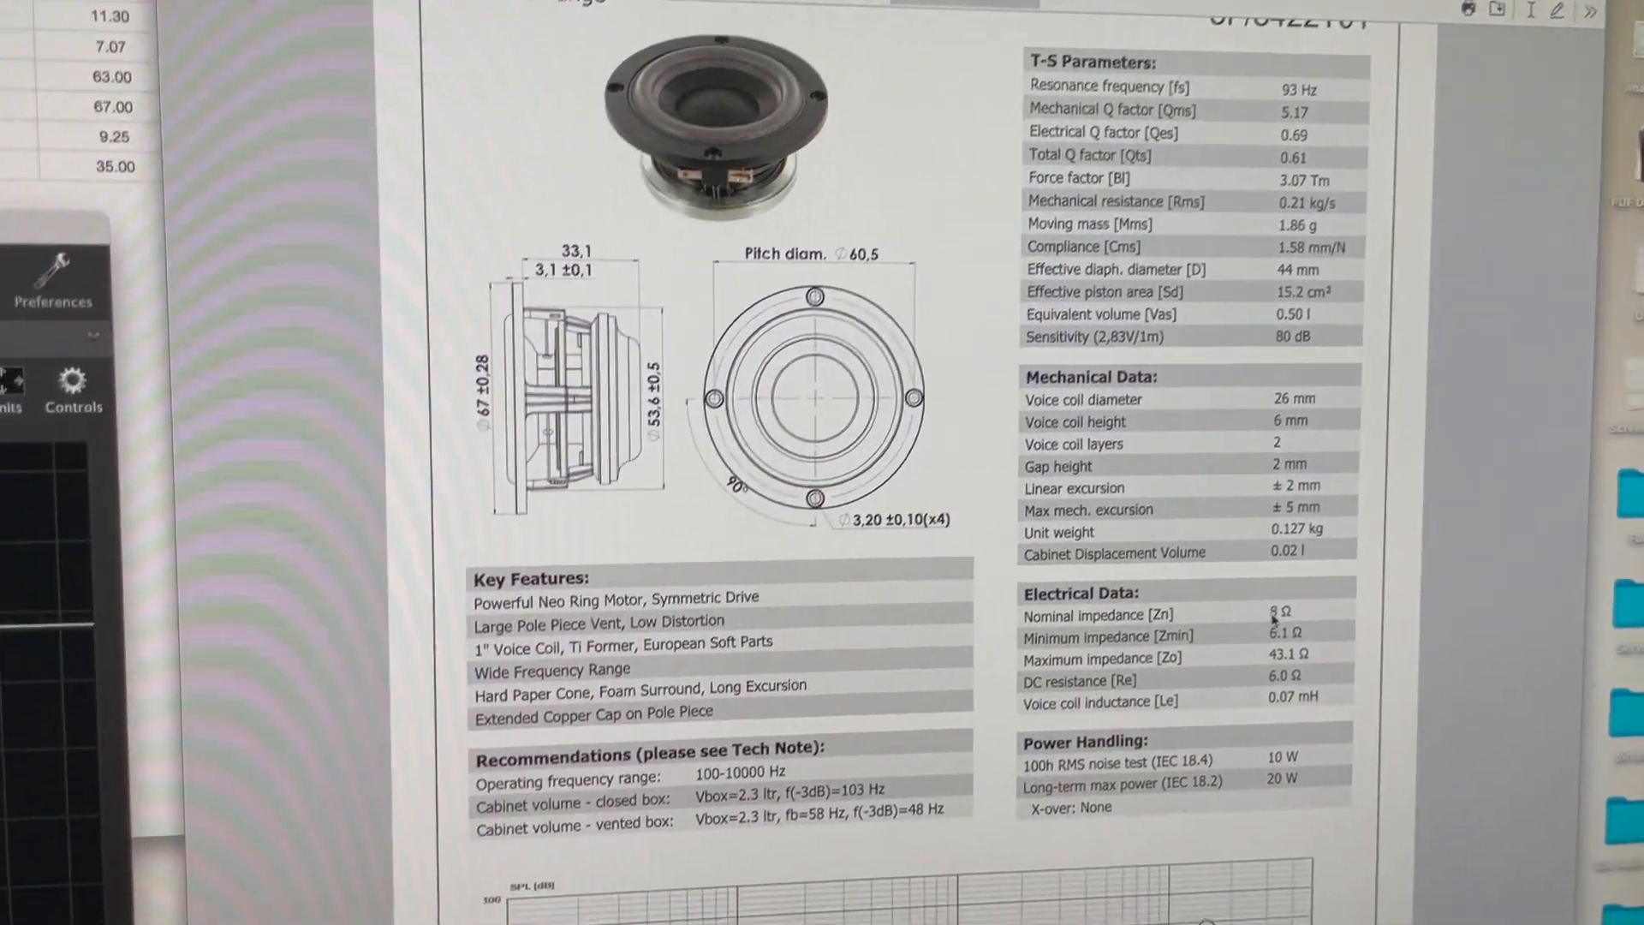
pyautogui.scroll(-3)
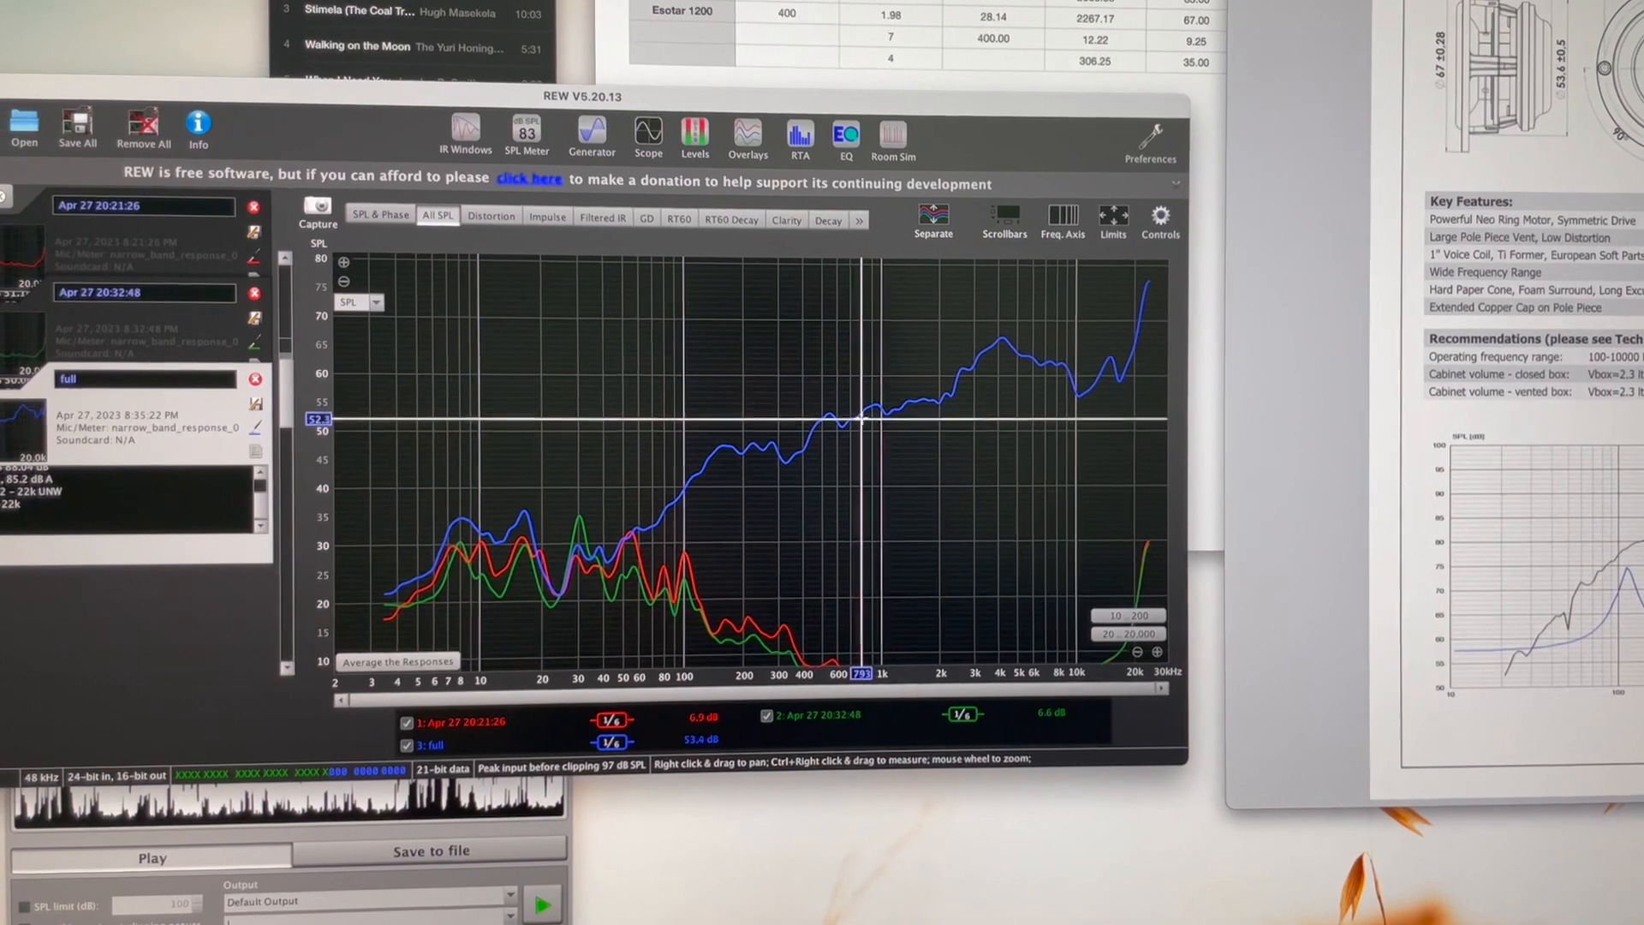
pyautogui.moveTo(875, 407)
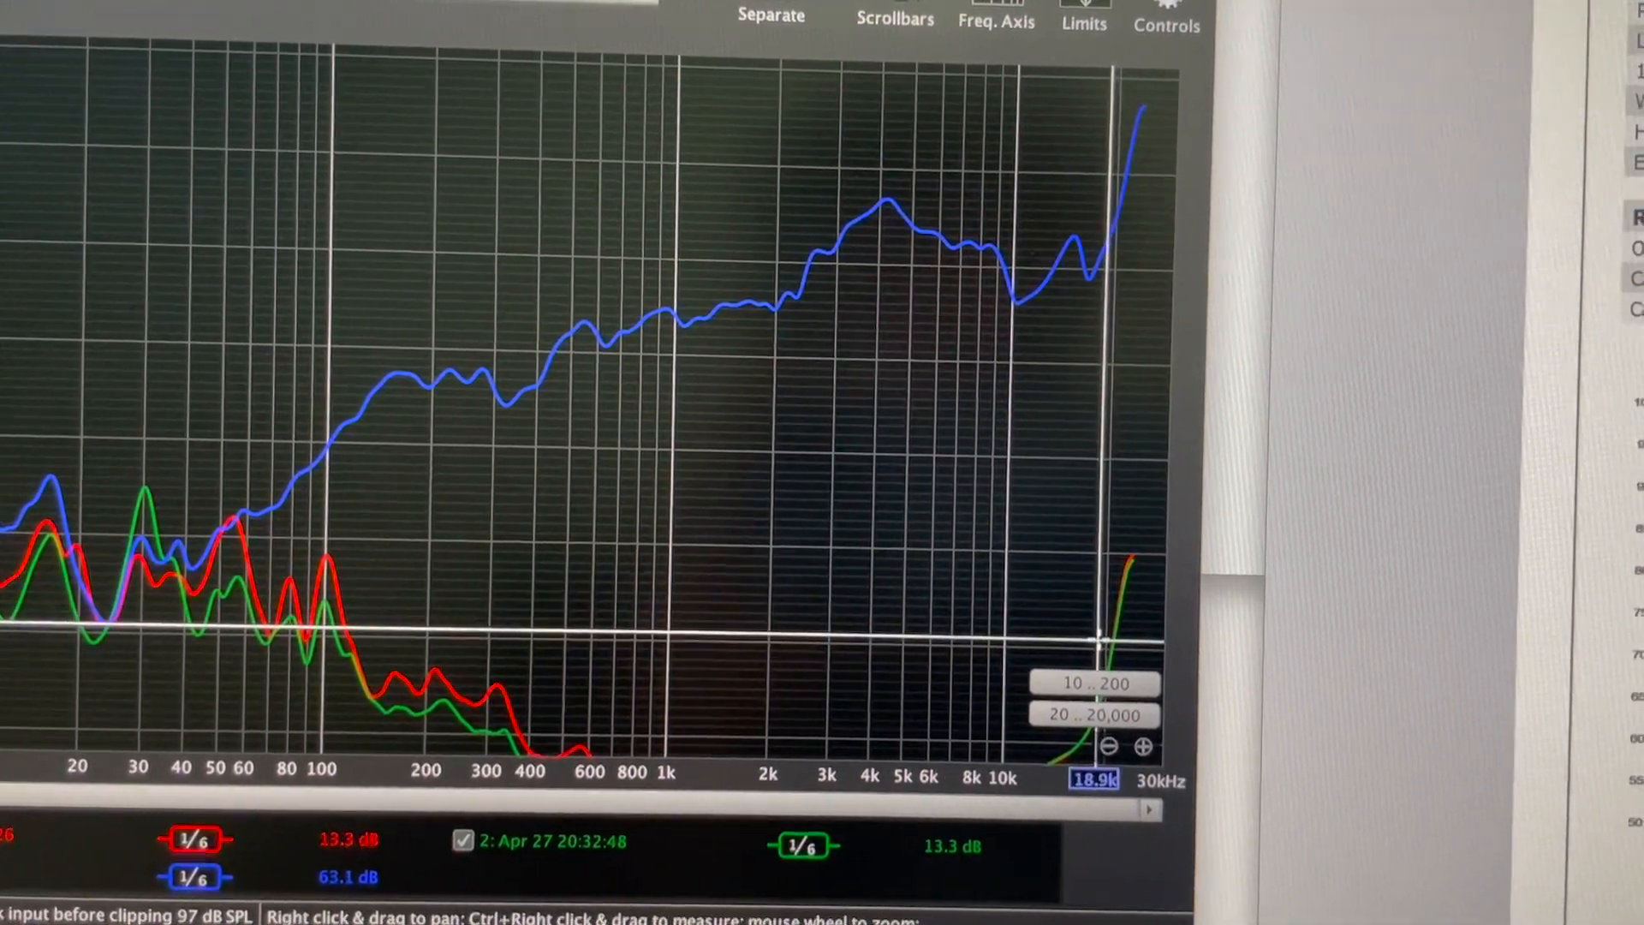
pyautogui.scroll(3)
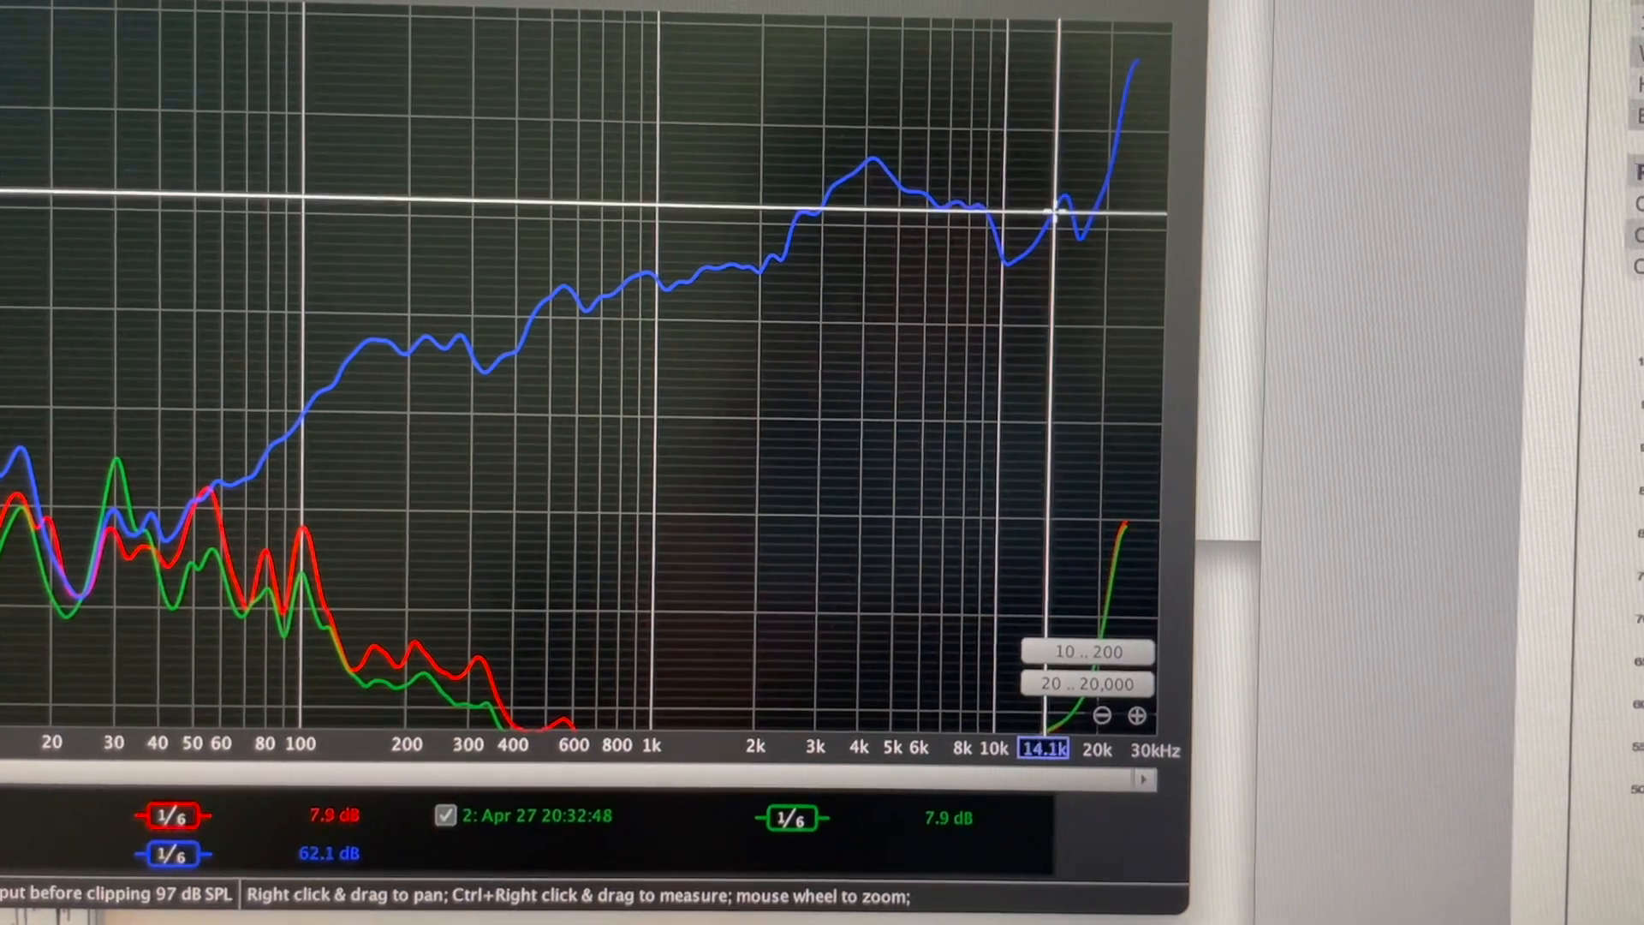